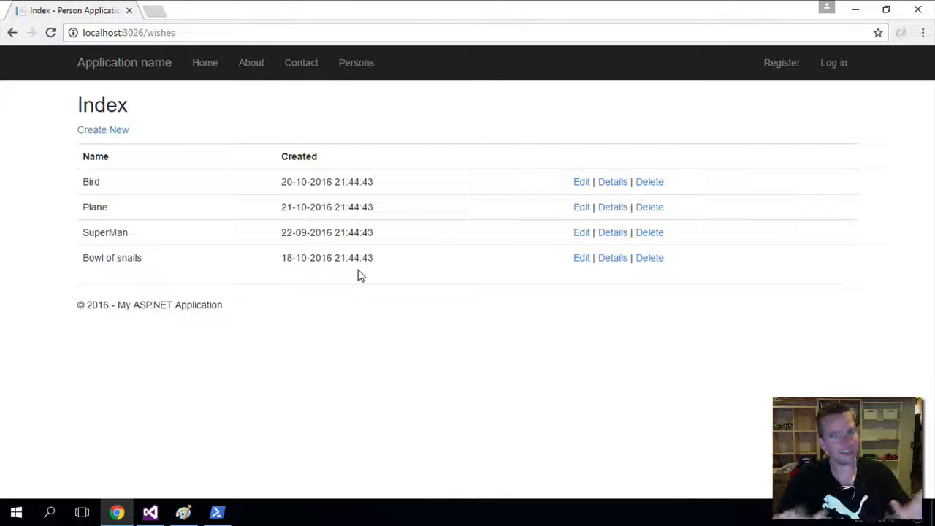
pyautogui.moveTo(398, 163)
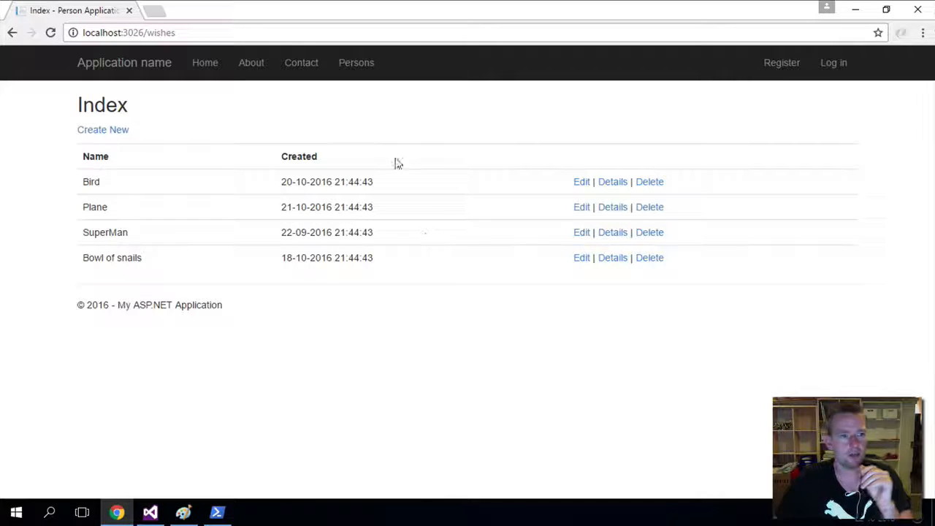
pyautogui.moveTo(7, 150)
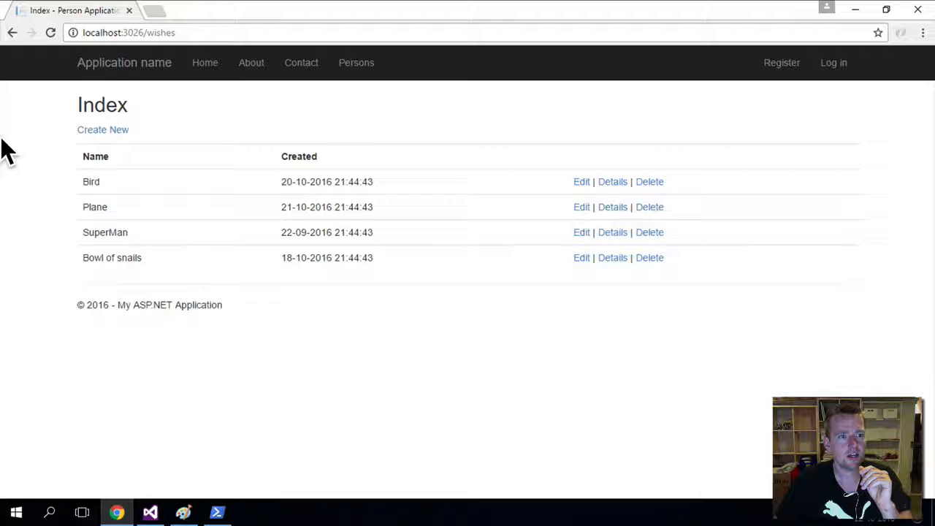
pyautogui.moveTo(172, 297)
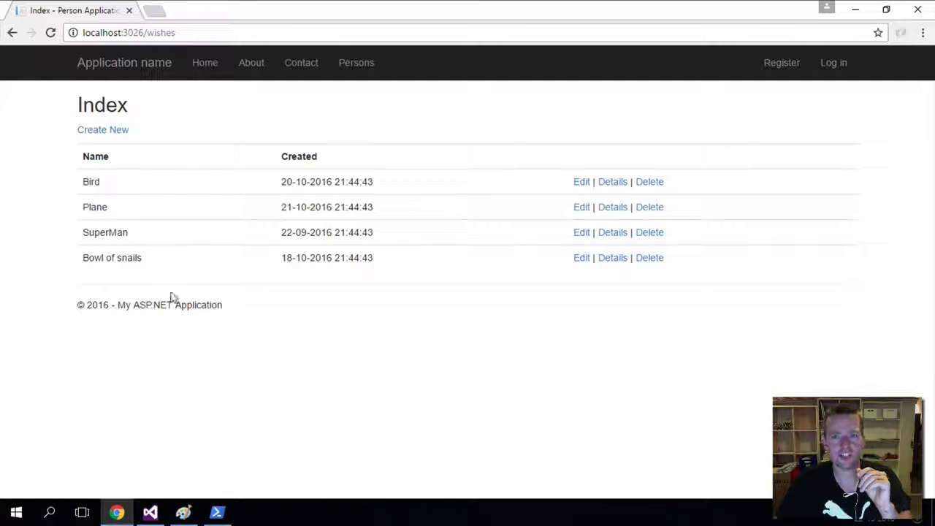
pyautogui.moveTo(570, 212)
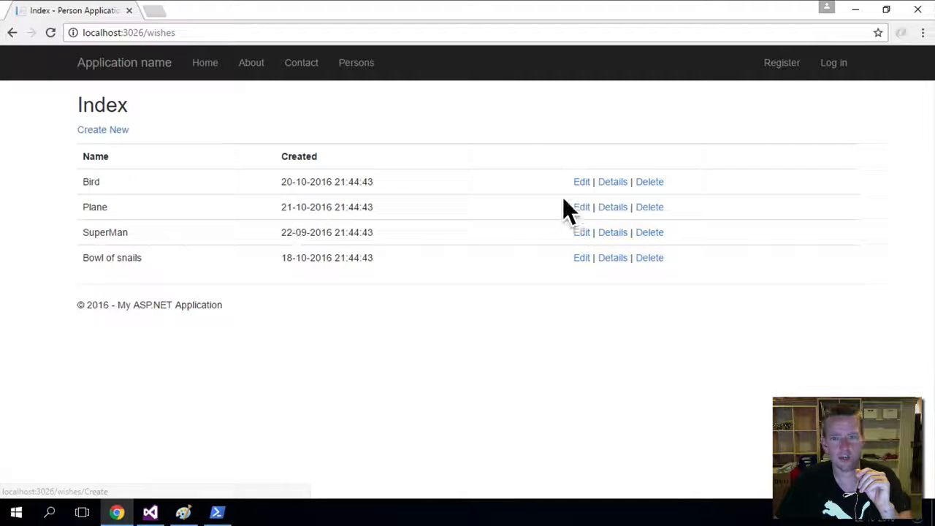
pyautogui.moveTo(165, 307)
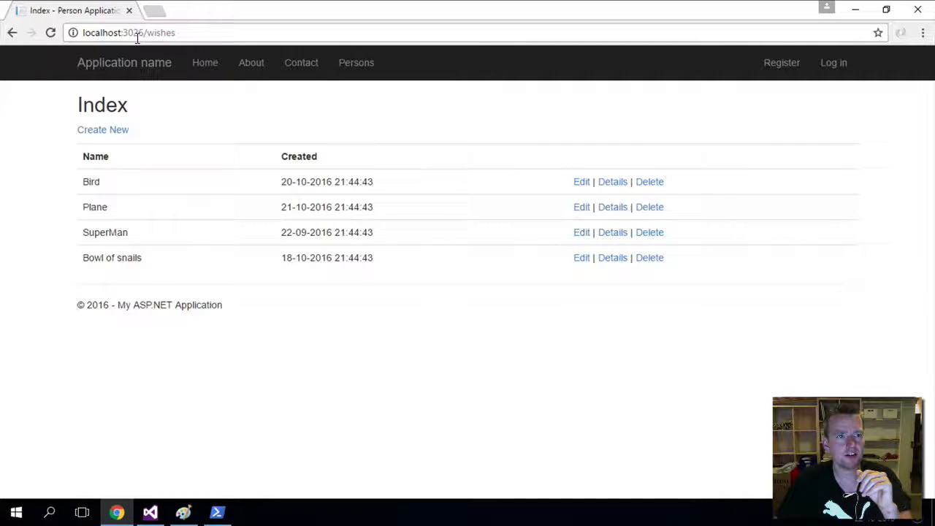
# Open WishManager.cs and scroll through its overridden Create, Read, Update and Delete methods
pyautogui.doubleClick(160, 32)
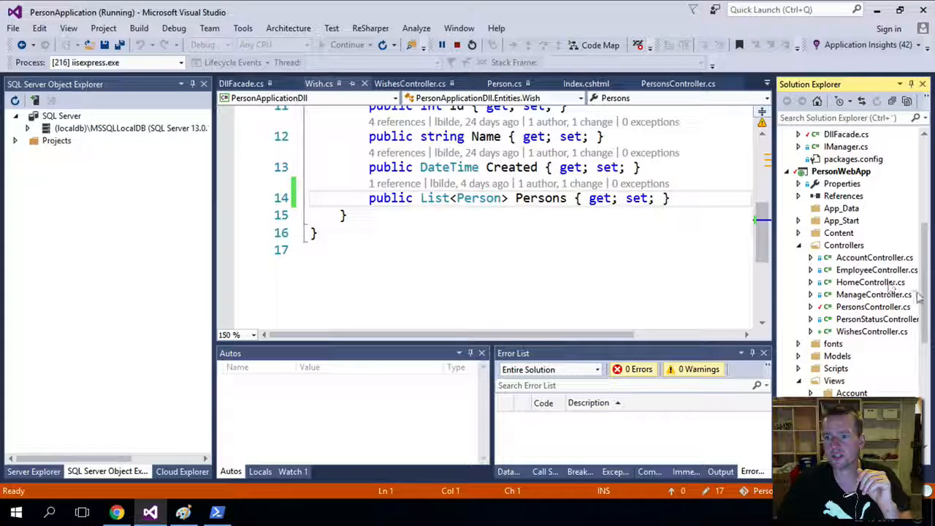
pyautogui.scroll(3)
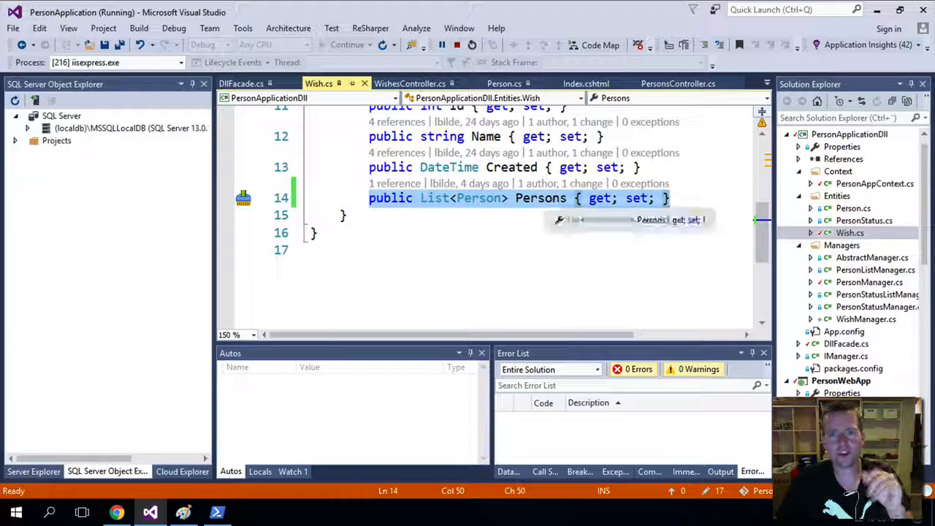
pyautogui.moveTo(581, 201)
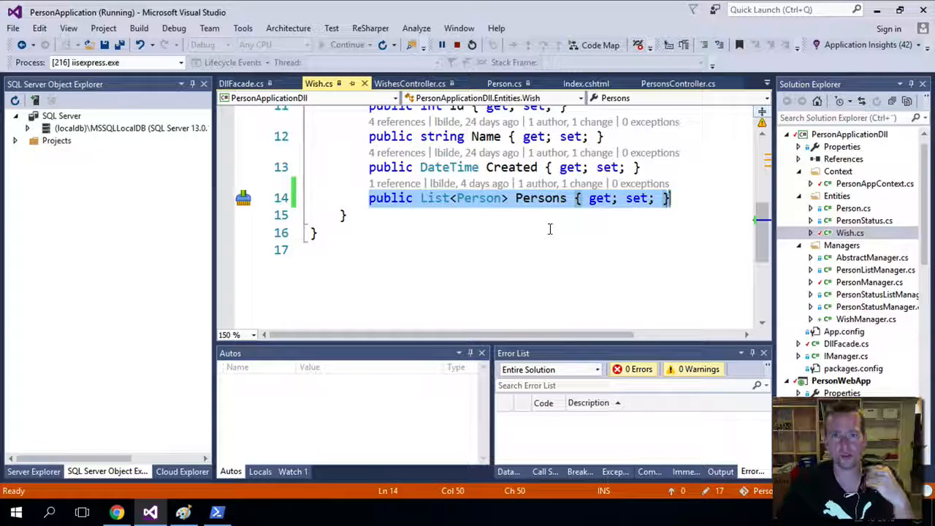
pyautogui.scroll(-3)
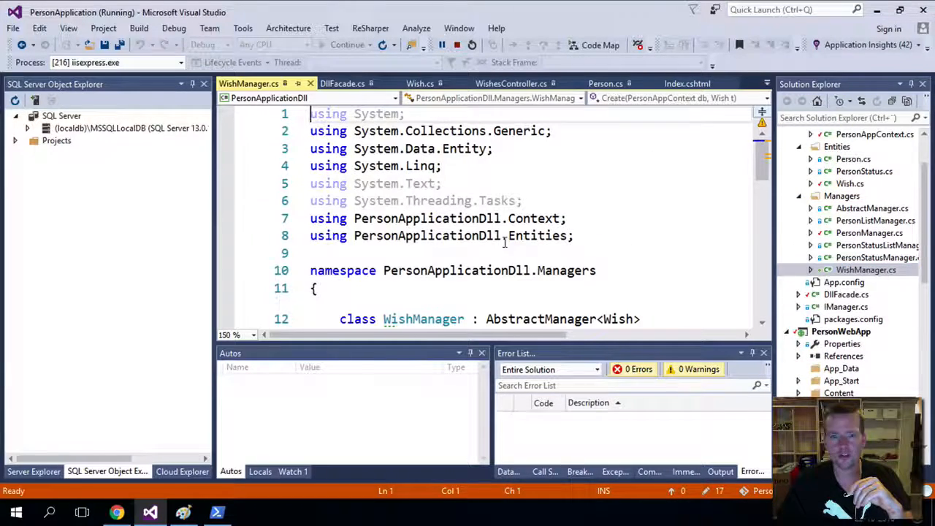
pyautogui.scroll(-3)
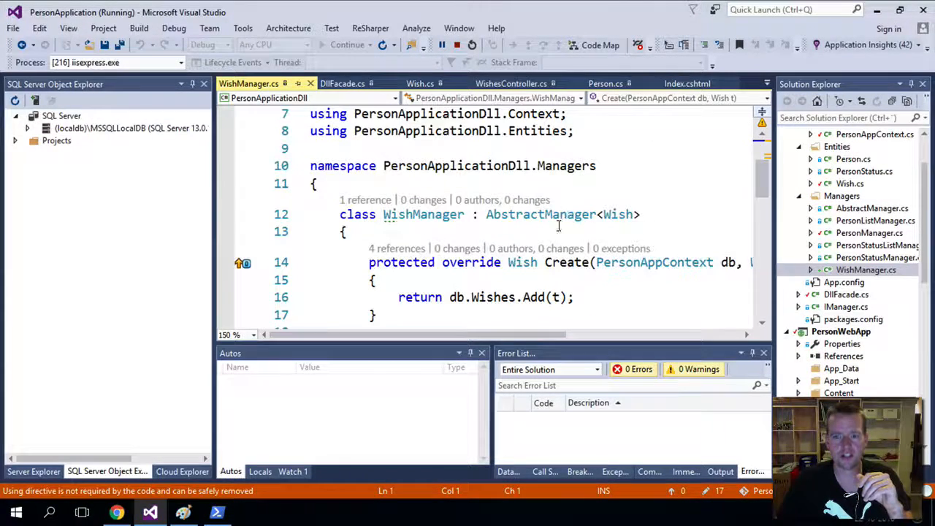
pyautogui.scroll(-3)
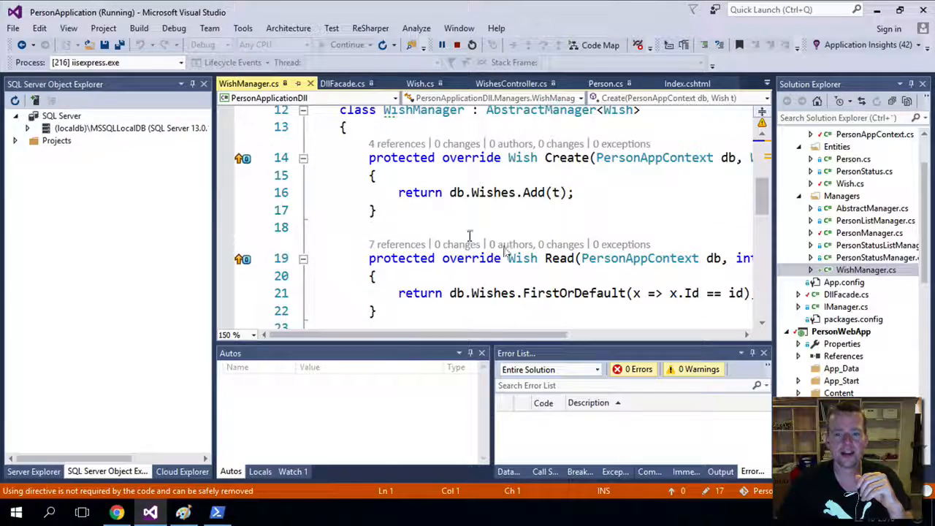
pyautogui.scroll(-3)
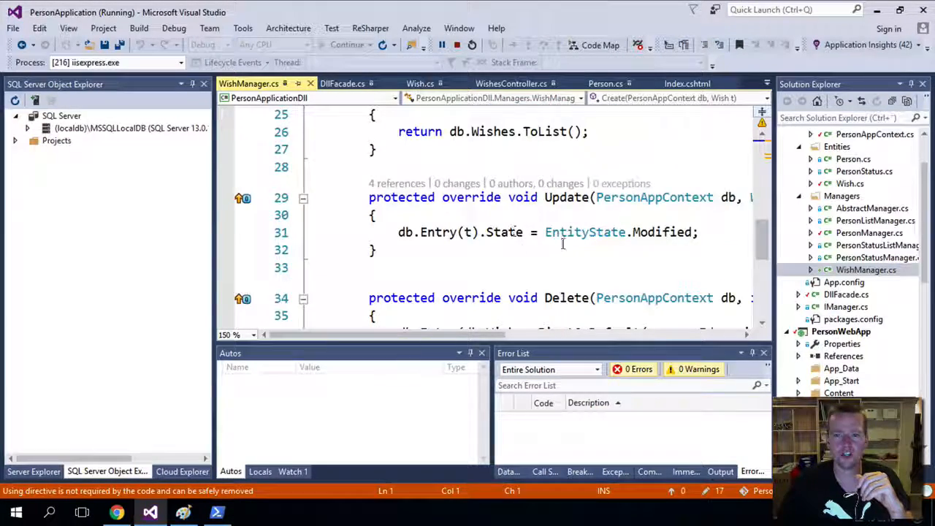
pyautogui.scroll(-3)
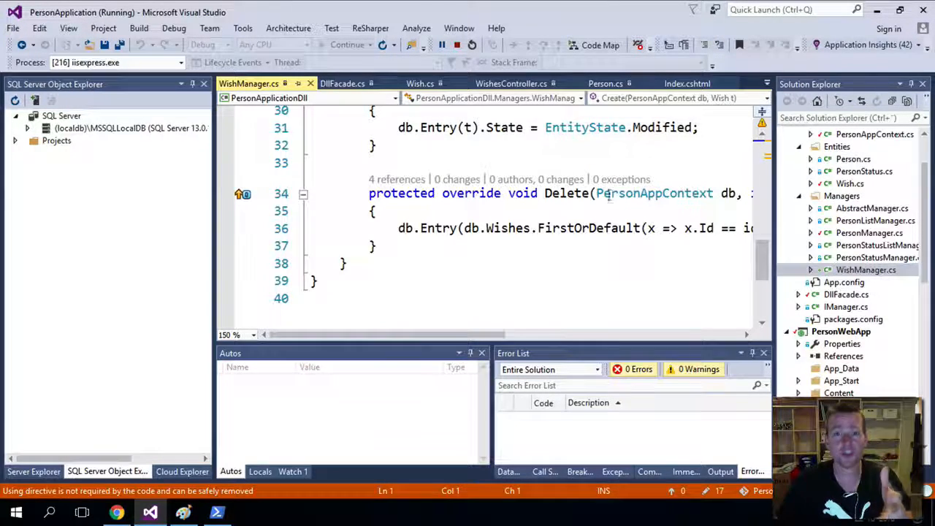
pyautogui.scroll(3)
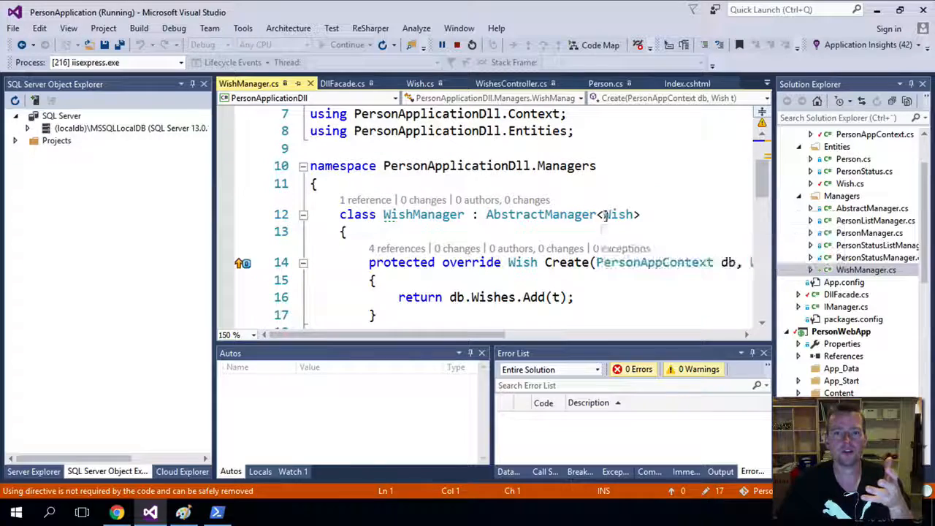
pyautogui.moveTo(617, 214)
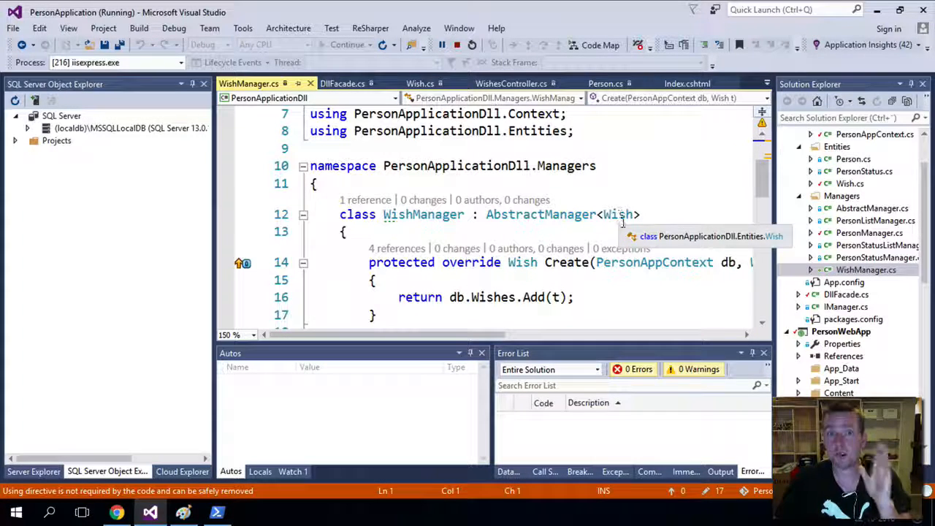
pyautogui.scroll(-3)
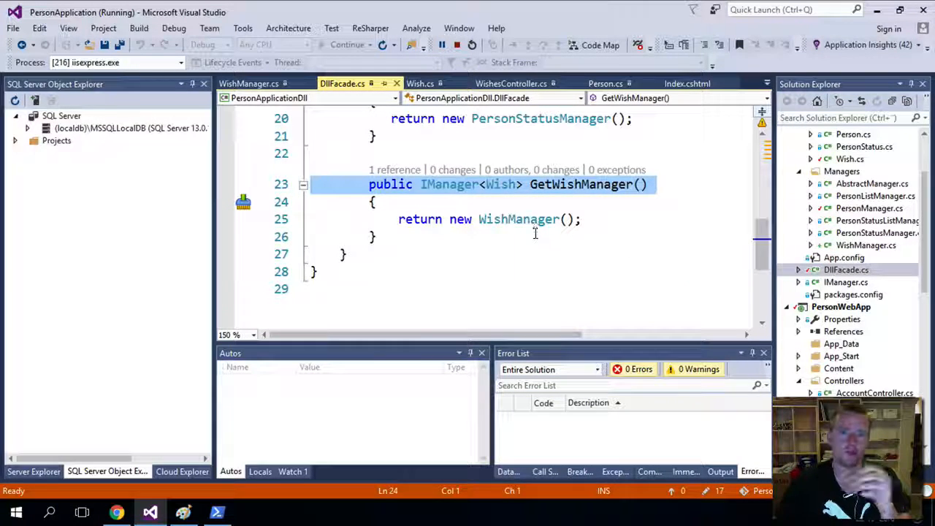
pyautogui.moveTo(596, 259)
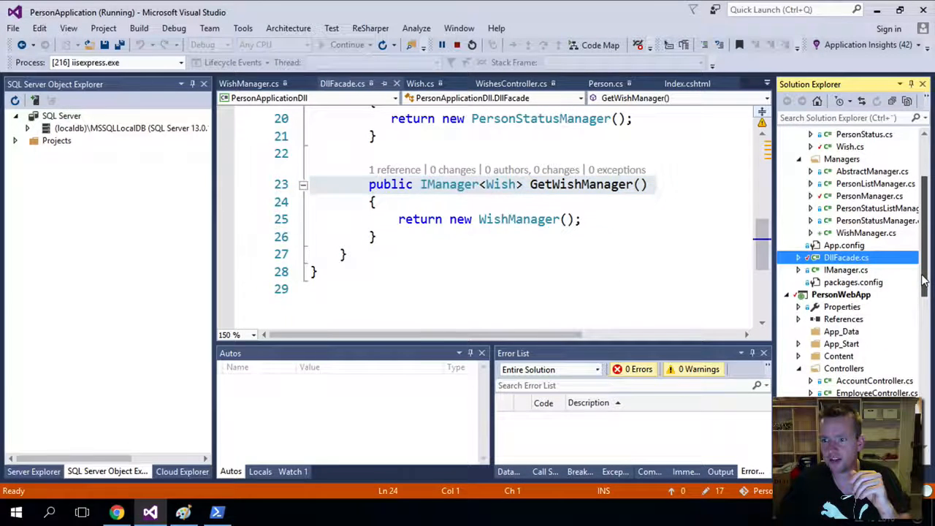
# Scroll DllFacade.cs down to GetWishManager, which returns a new WishManager
pyautogui.scroll(-3)
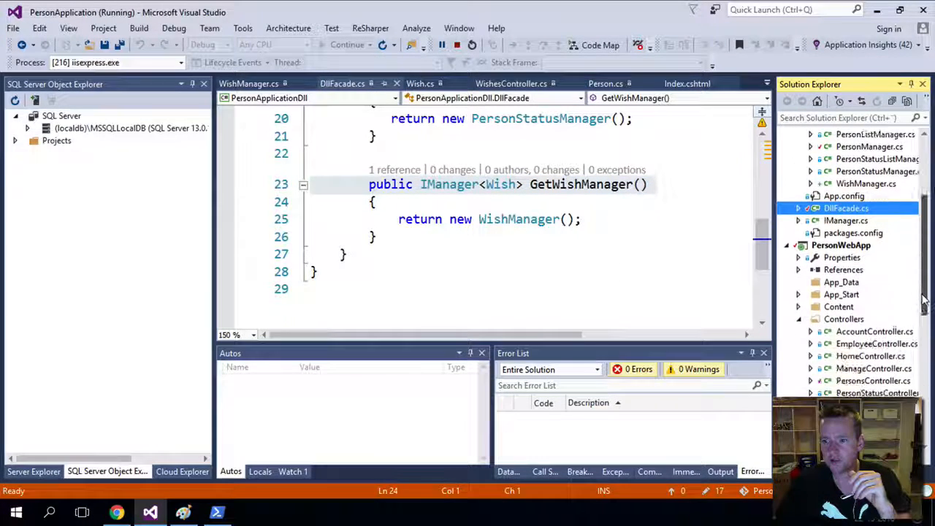
pyautogui.scroll(-3)
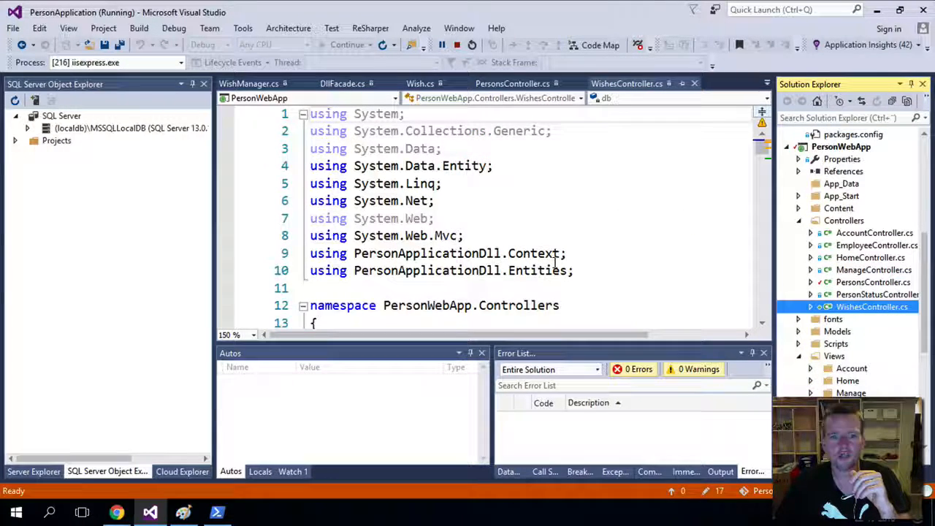
# Scroll through WishesController, dismissing the Edit and Continue notice
pyautogui.scroll(-3)
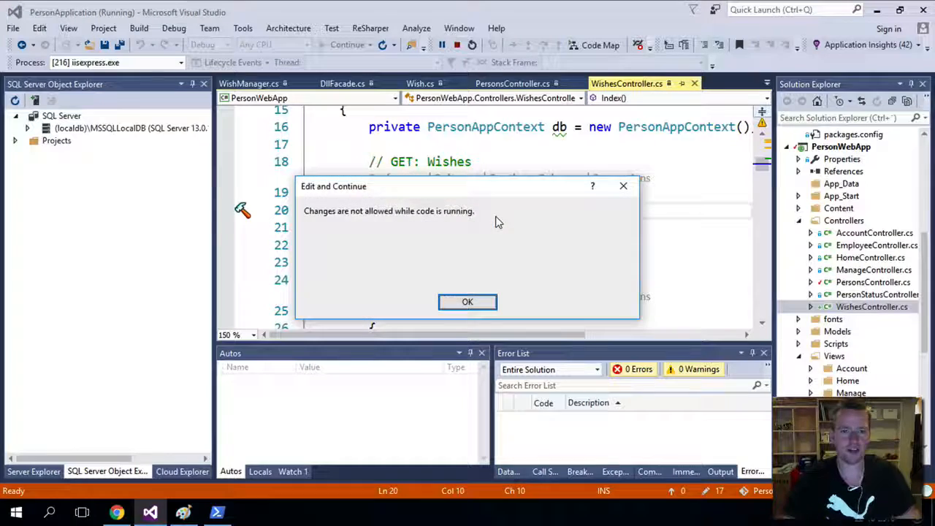
pyautogui.click(468, 302)
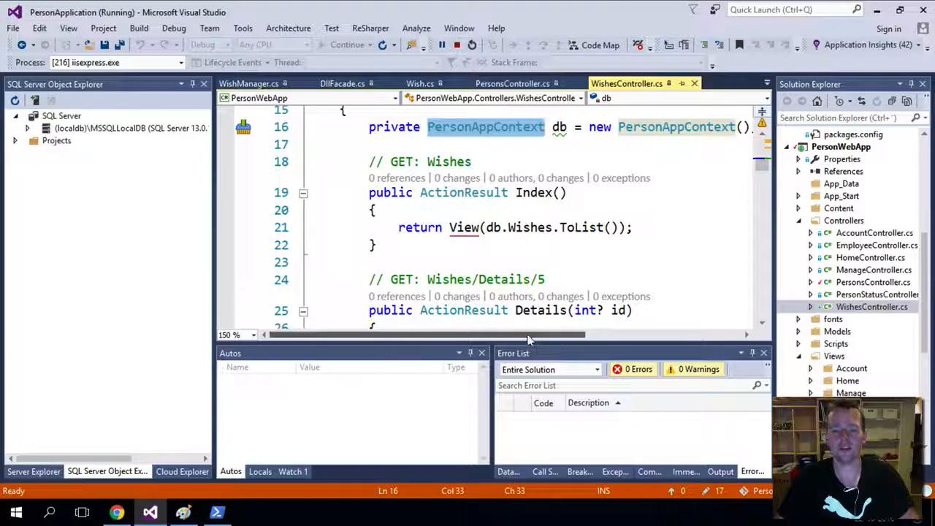
pyautogui.scroll(-3)
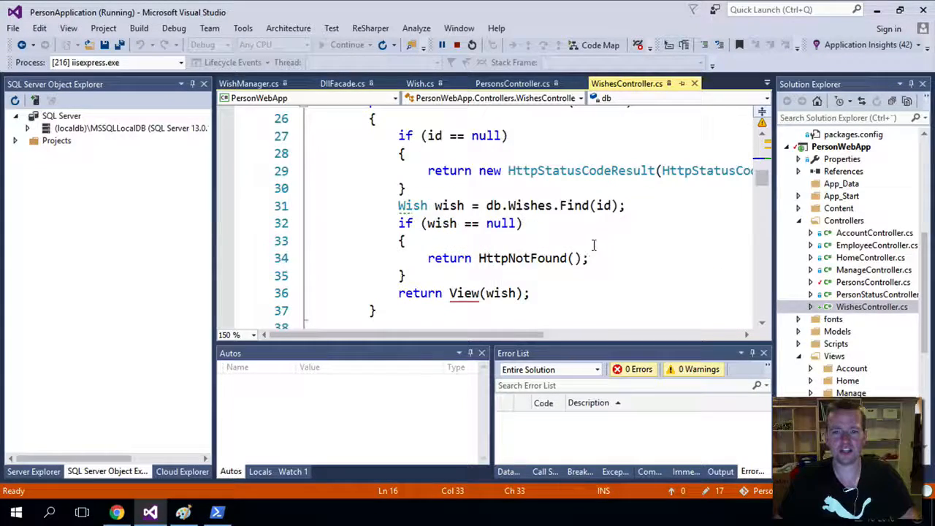
pyautogui.scroll(-3)
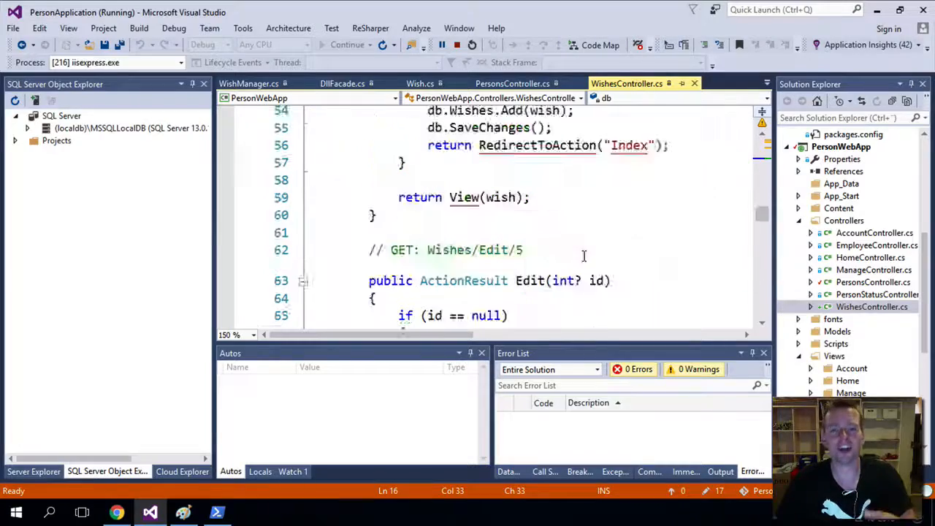
pyautogui.scroll(3)
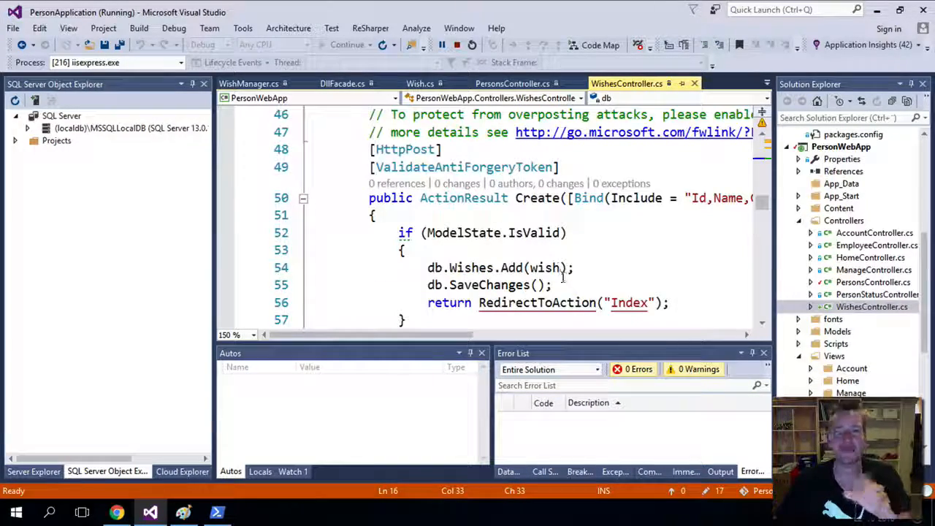
# Compare with the PersonsController tab, then return to the WishesController Create action
pyautogui.click(513, 83)
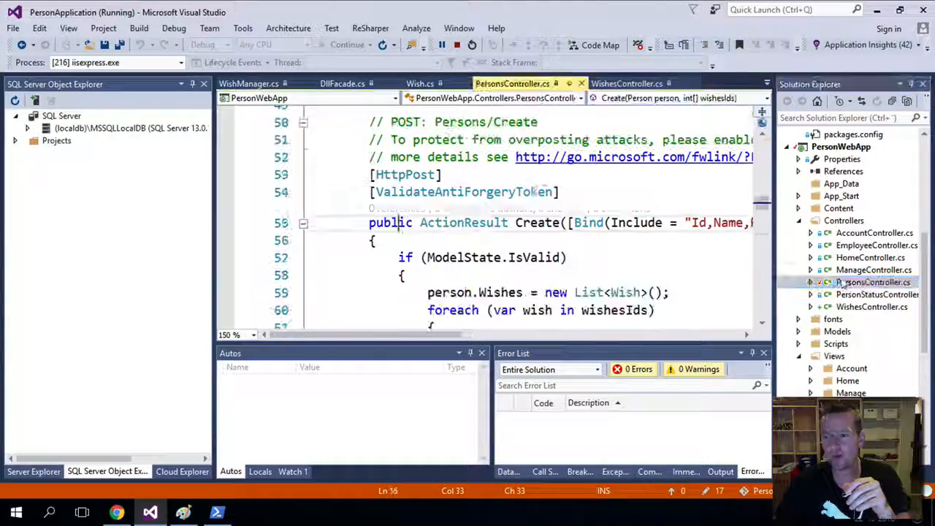
pyautogui.scroll(3)
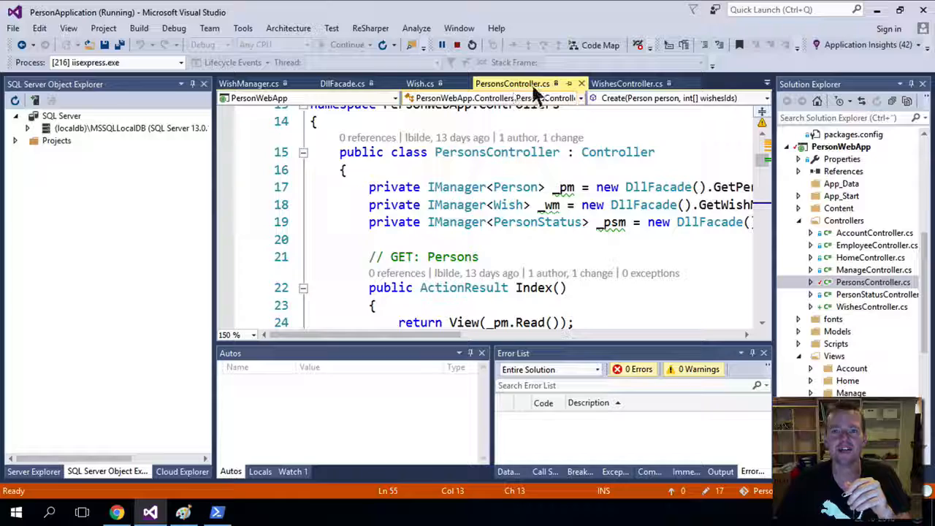
pyautogui.click(627, 83)
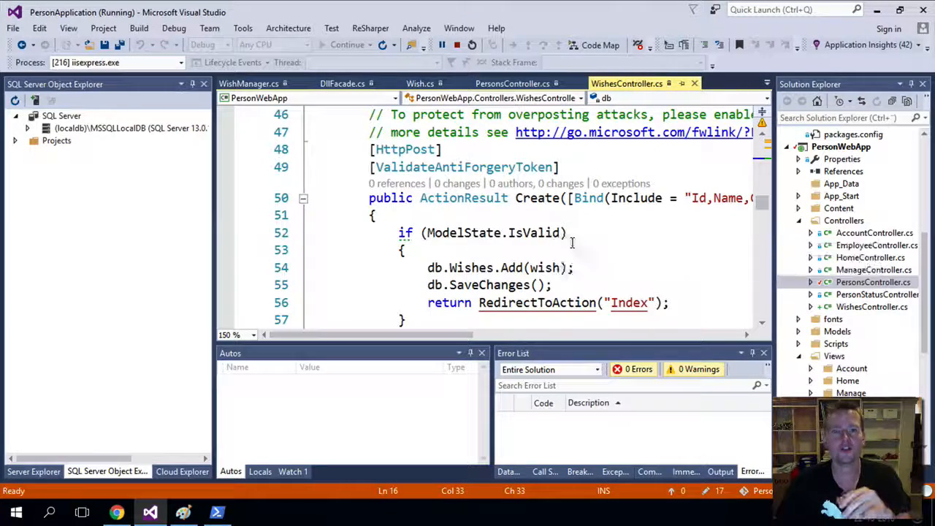
pyautogui.scroll(-3)
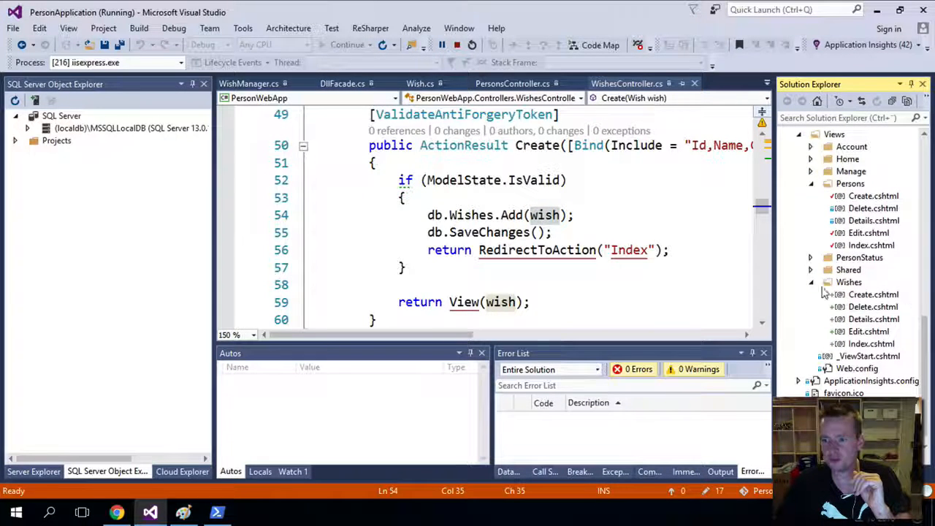
# Open Views > Wishes > Create.cshtml and scroll through its Name and Created form fields
pyautogui.click(873, 295)
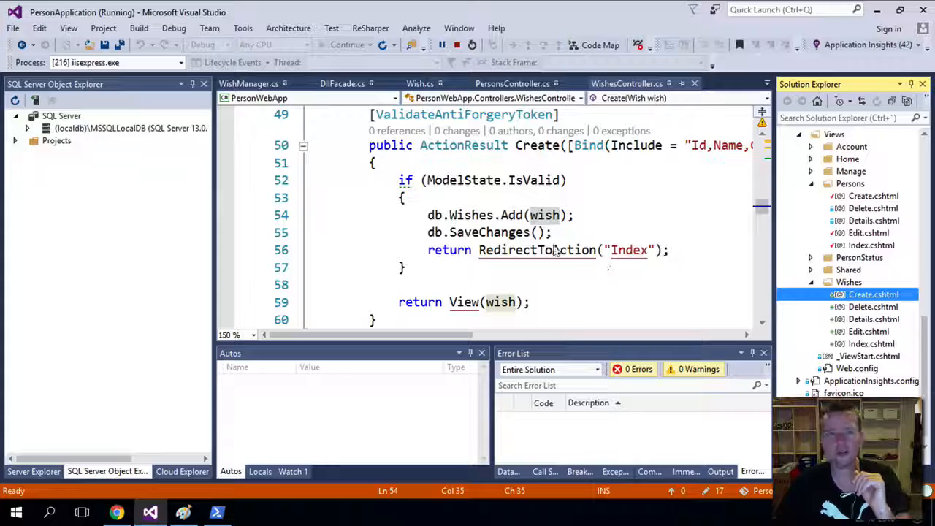
pyautogui.click(873, 294)
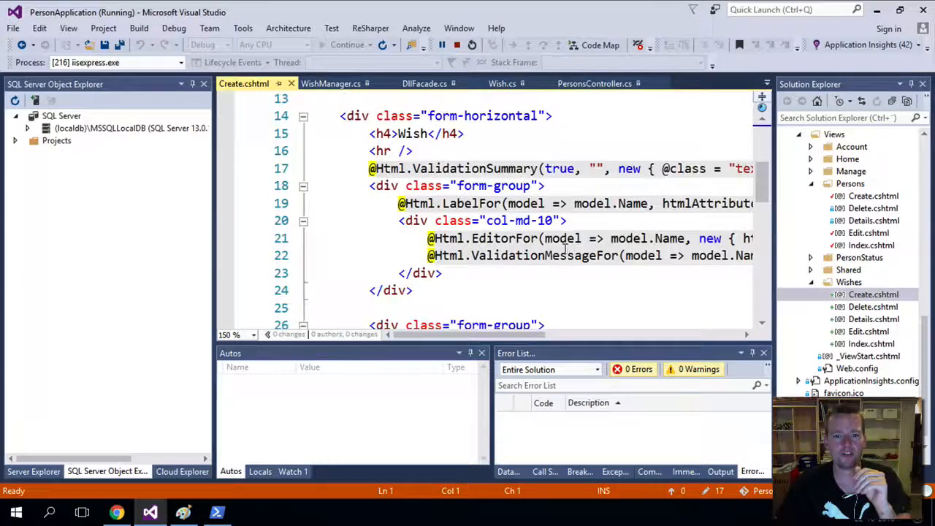
pyautogui.scroll(-3)
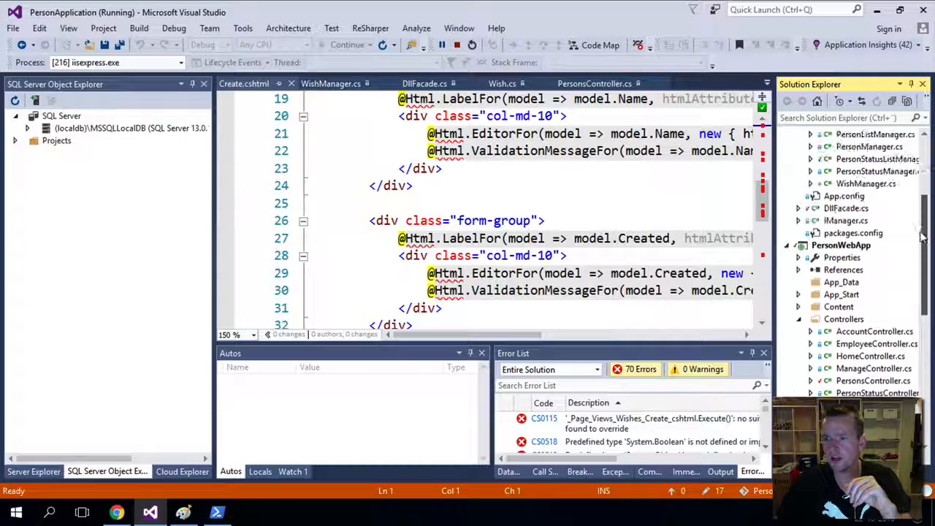
pyautogui.scroll(-3)
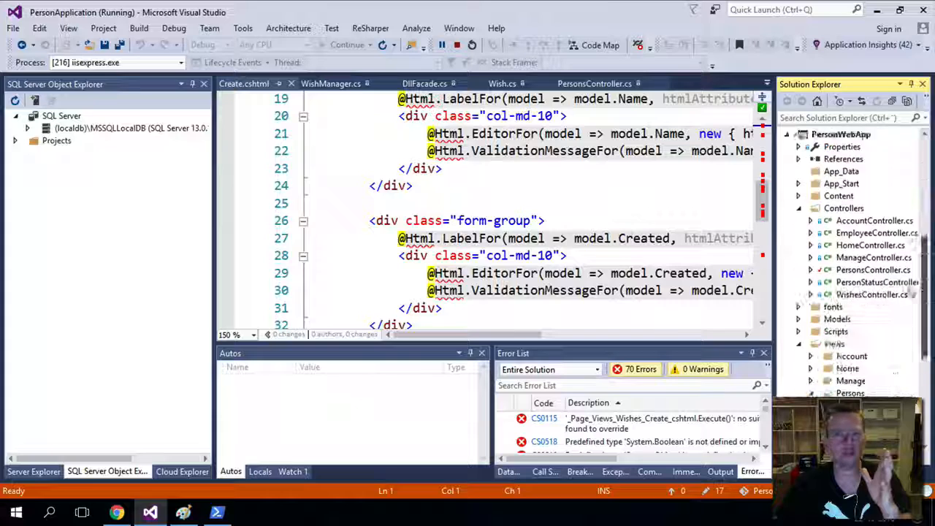
pyautogui.click(117, 511)
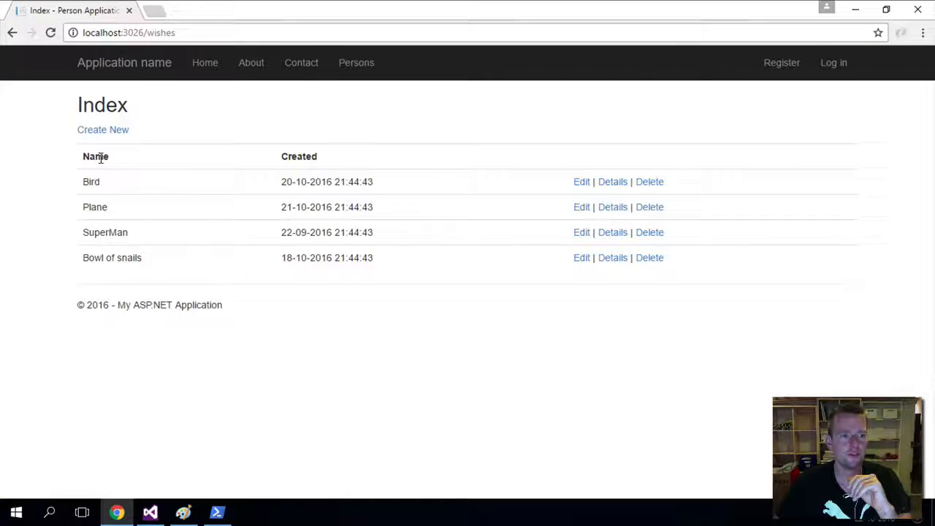
pyautogui.moveTo(124, 219)
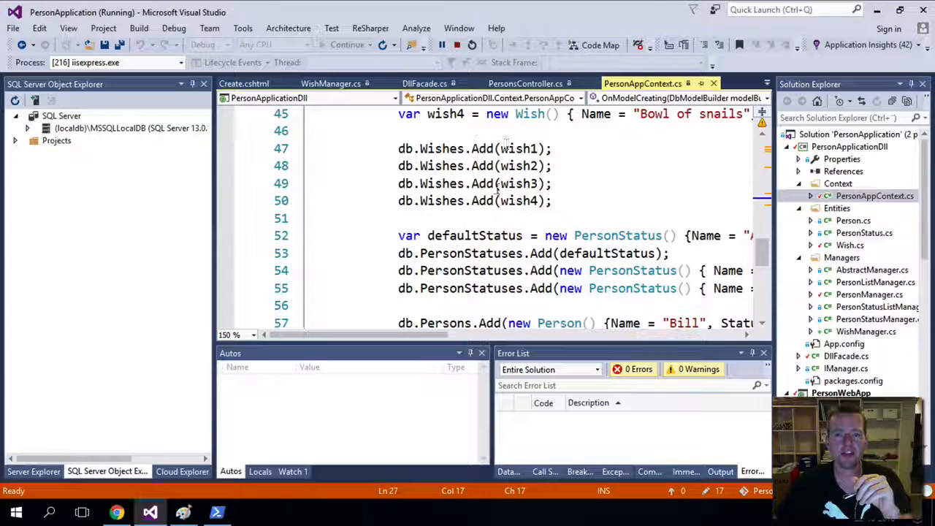
# Scroll PersonAppContext.cs's Seed method to the db.Wishes.Add calls
pyautogui.scroll(-3)
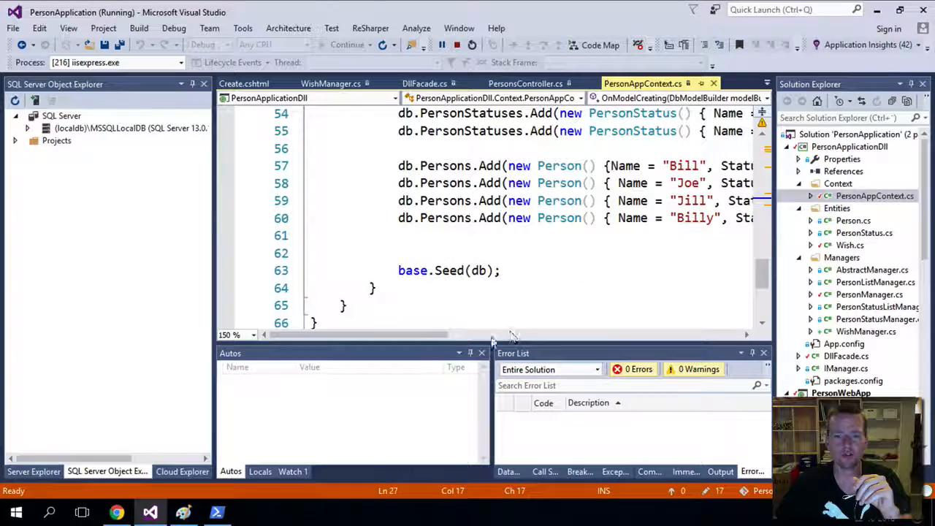